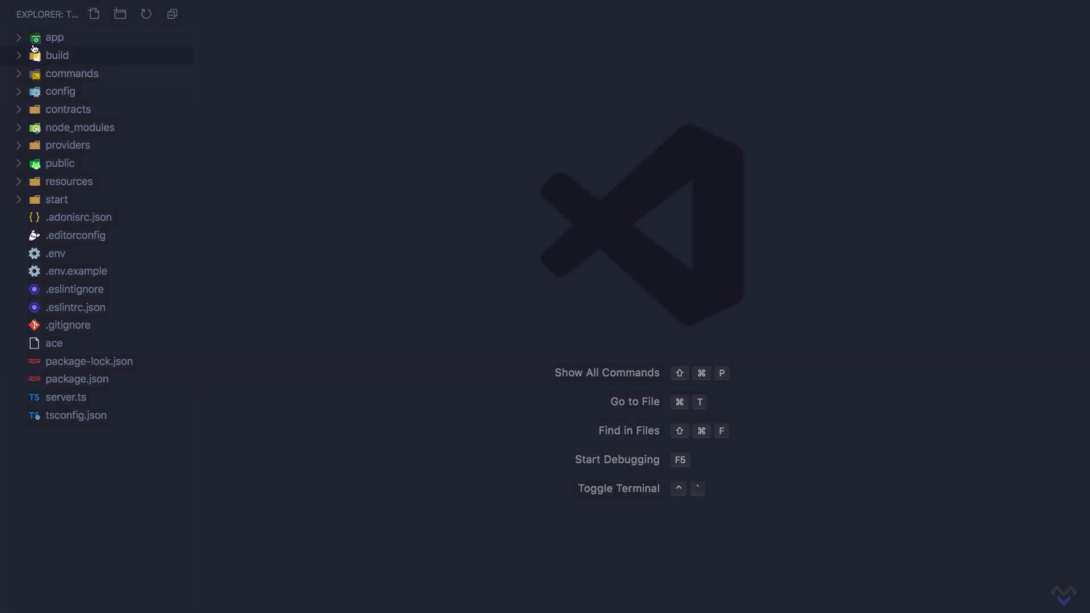
Expand app and its Exceptions subfolder to reveal Handler.ts.
click(55, 37)
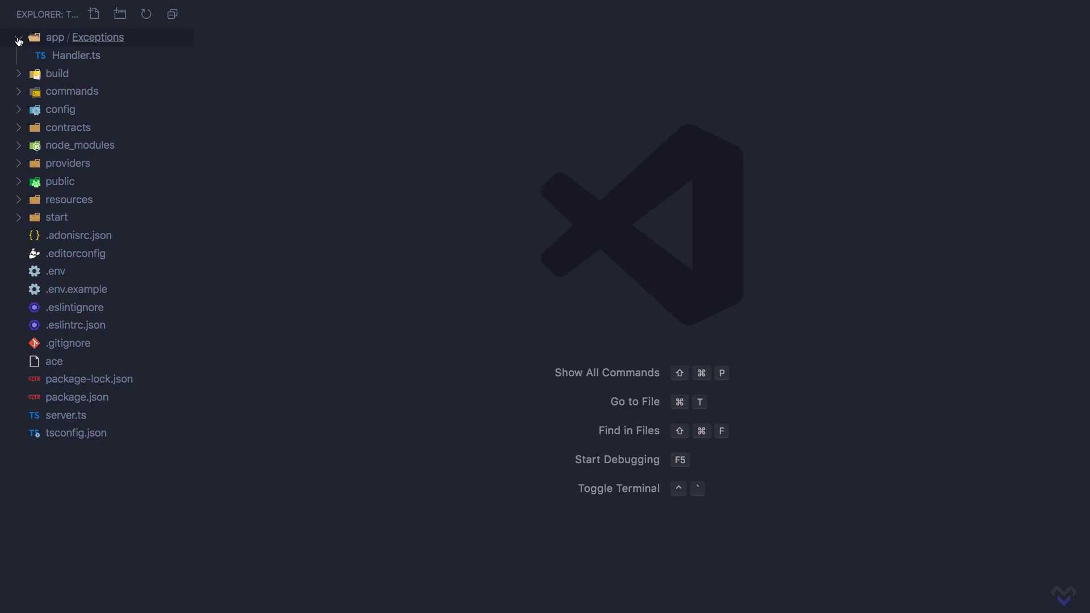
click(56, 73)
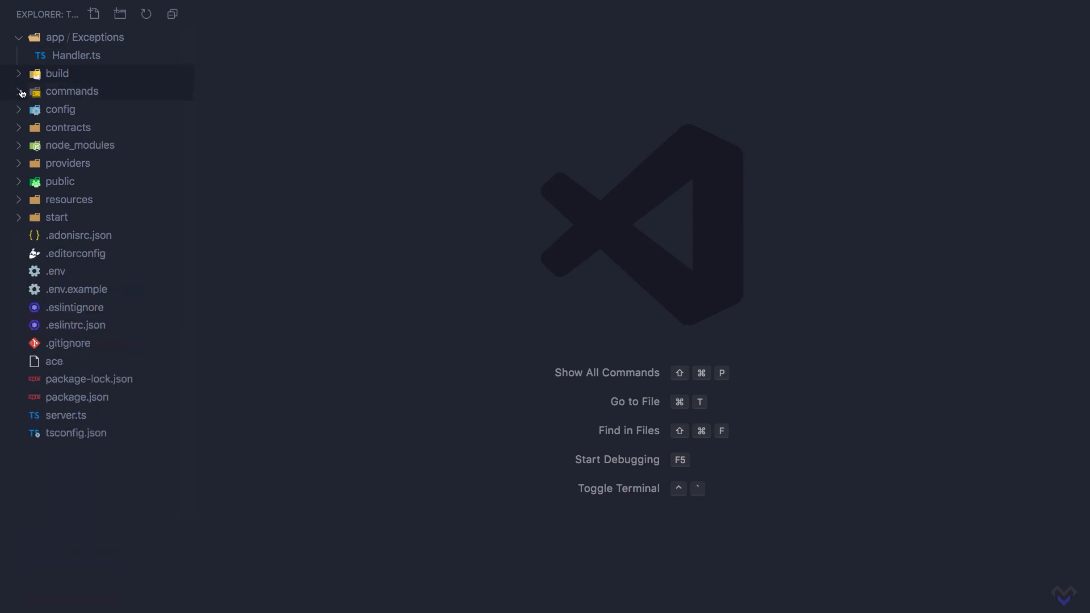
Expand the commands and config folders in the project tree.
click(71, 91)
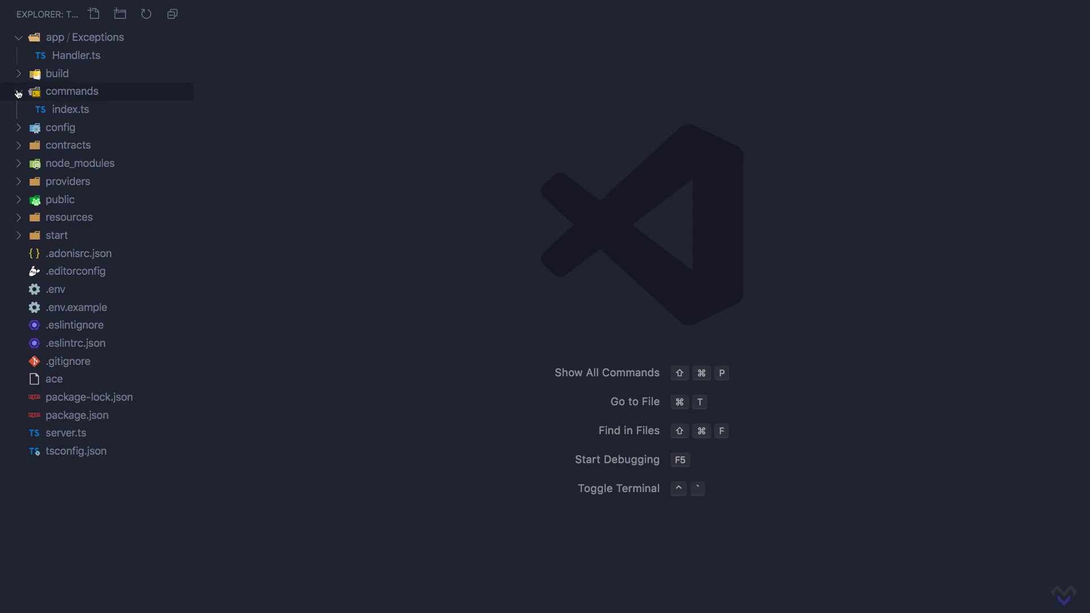
click(60, 127)
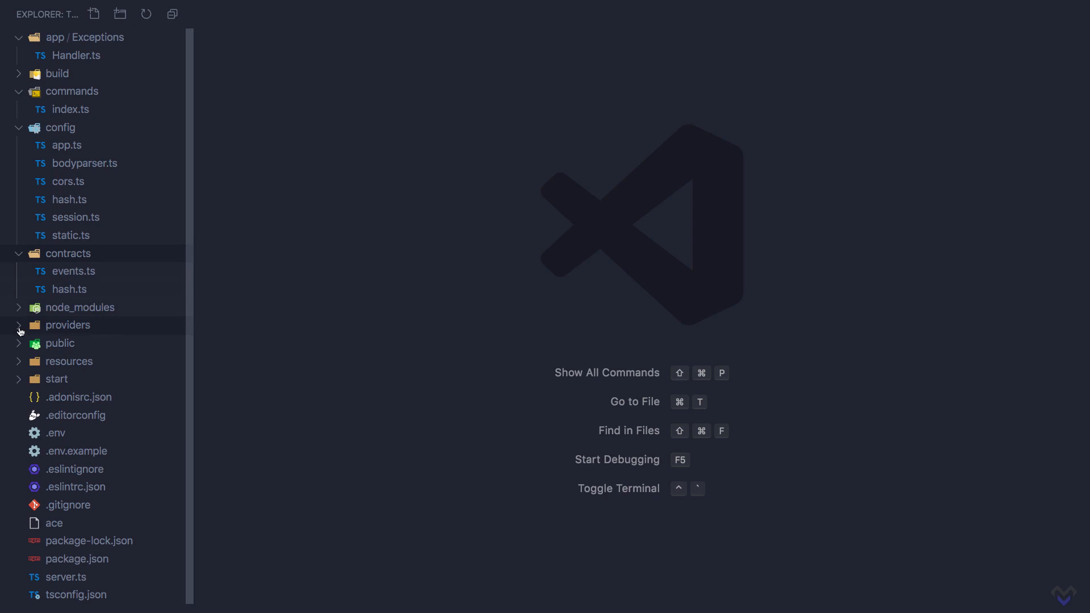
Expand providers, public and start to show AppProvider.ts, favicon.ico, kernel.ts and routes.ts.
click(68, 325)
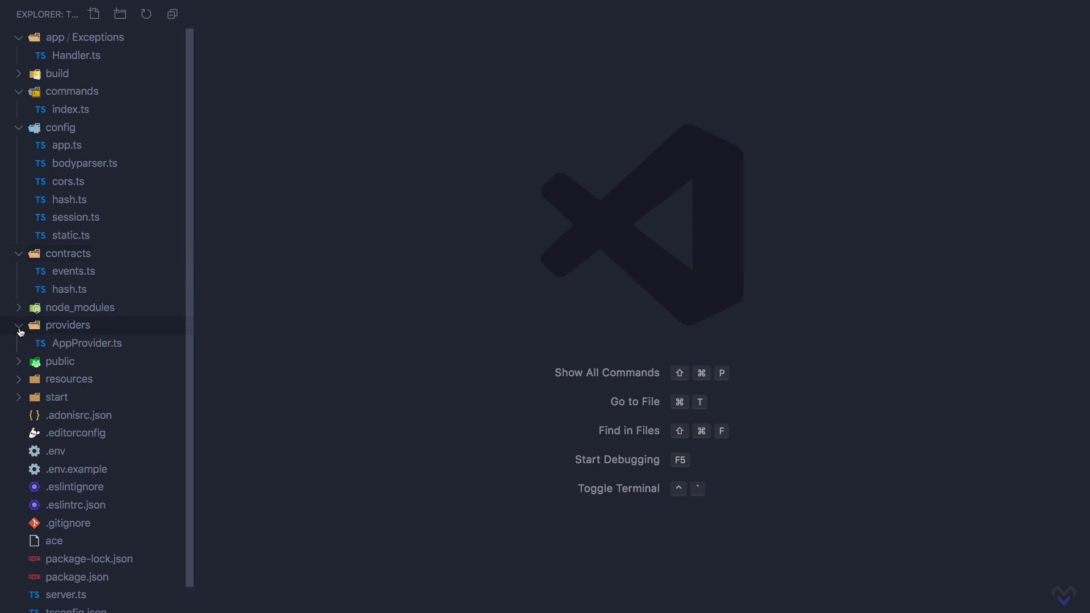
click(60, 361)
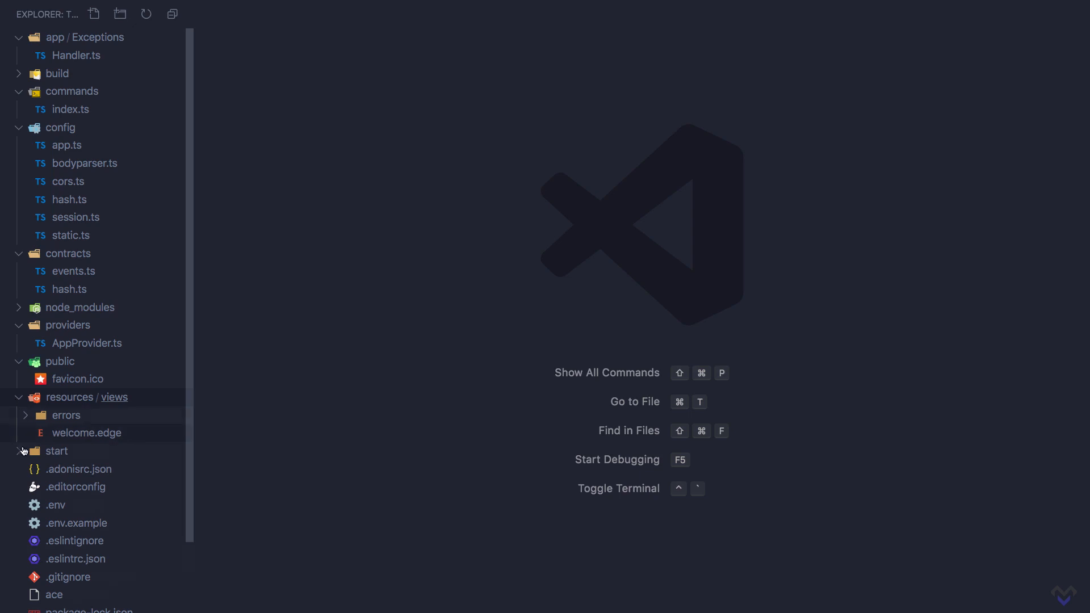
click(57, 451)
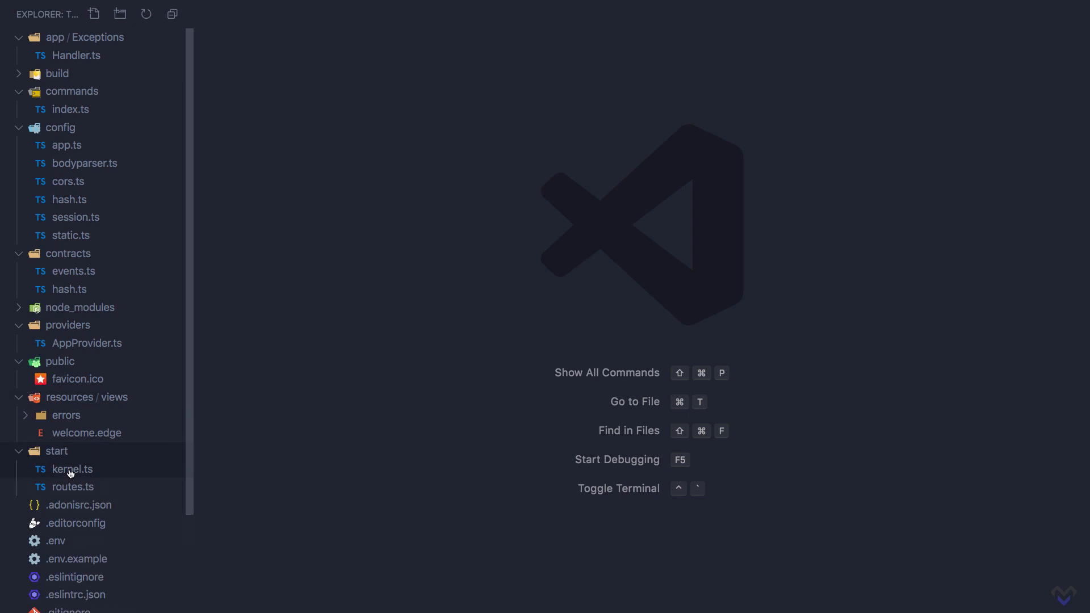
Open kernel.ts, routes.ts, then .adonisrc.json to view its aliases and providers.
click(71, 469)
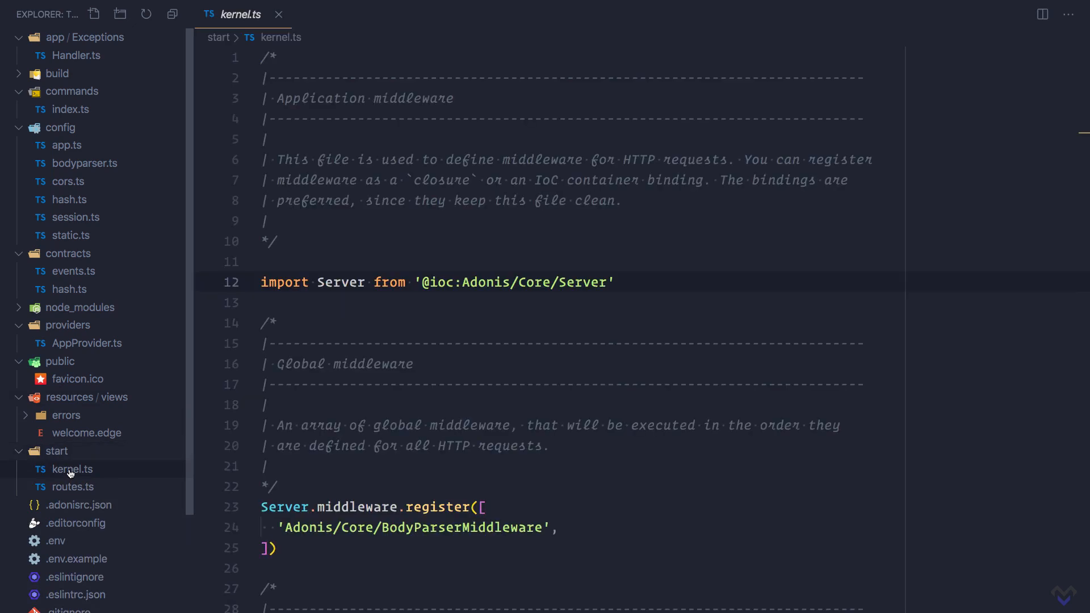
click(69, 487)
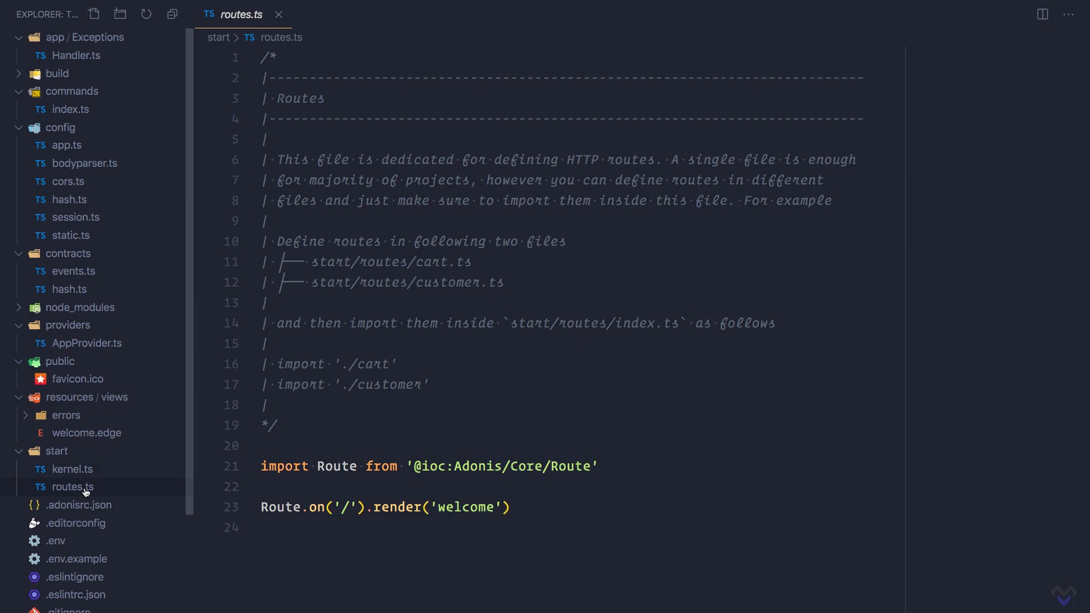
click(80, 505)
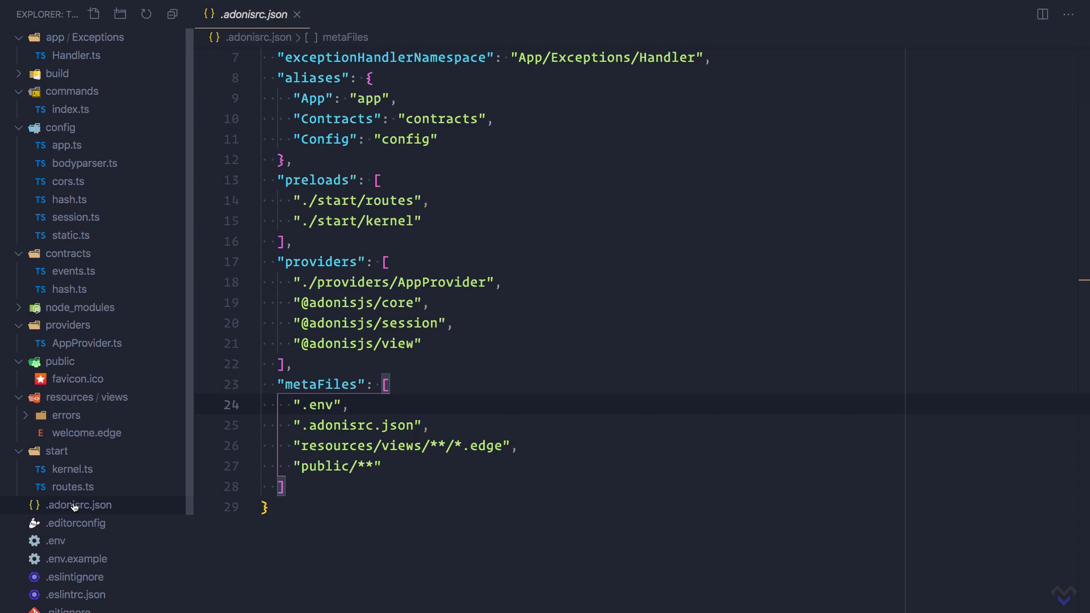
scroll(down, 3)
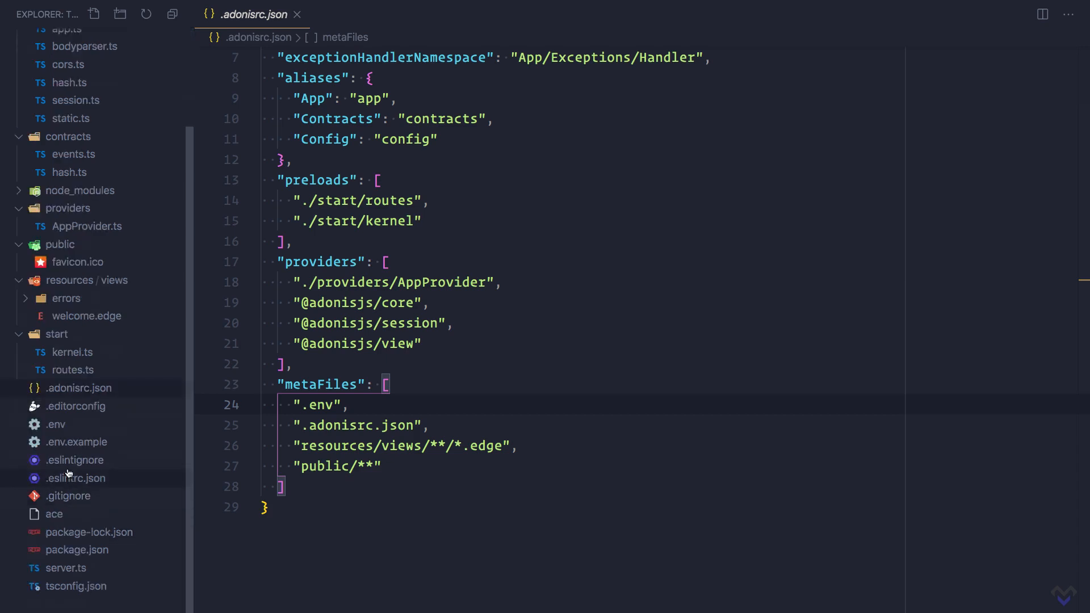
Open .env, .eslintignore, then .eslintrc.json extending plugin:adonis/typescriptApp.
click(55, 424)
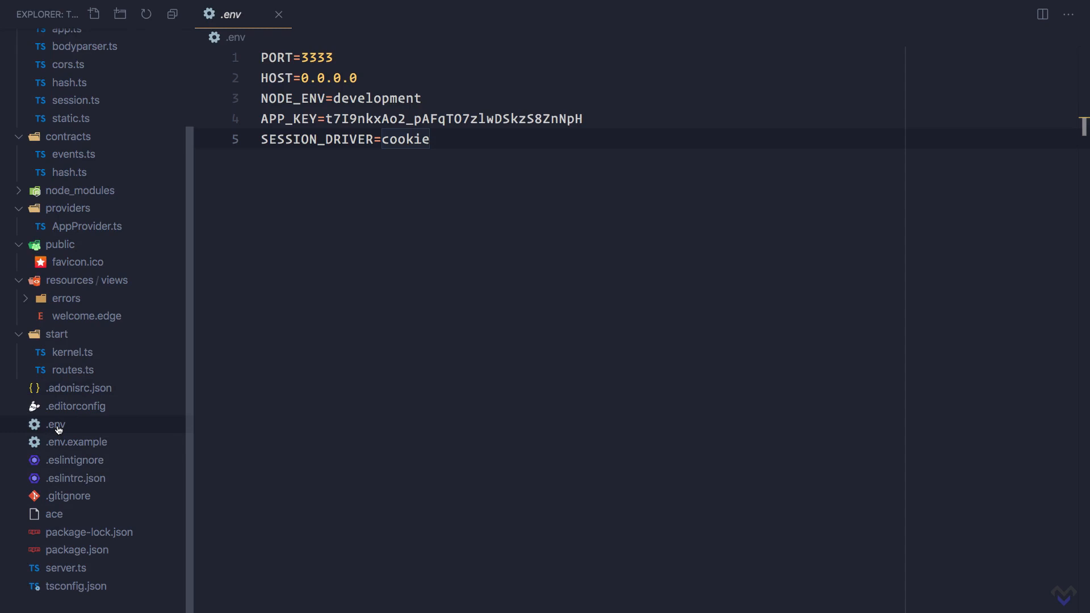
mouse_move(68, 459)
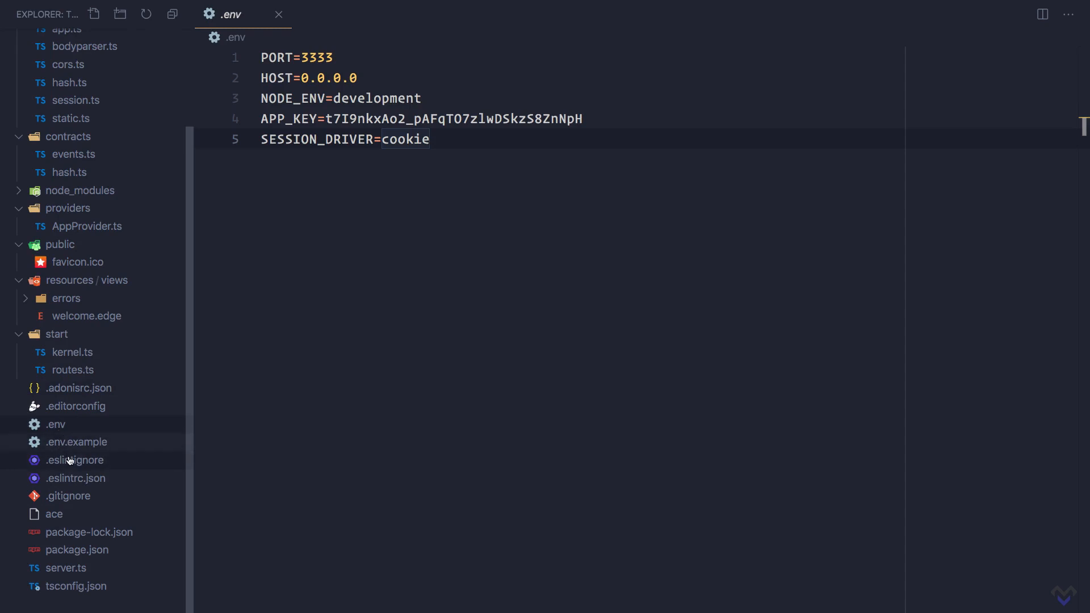
click(75, 459)
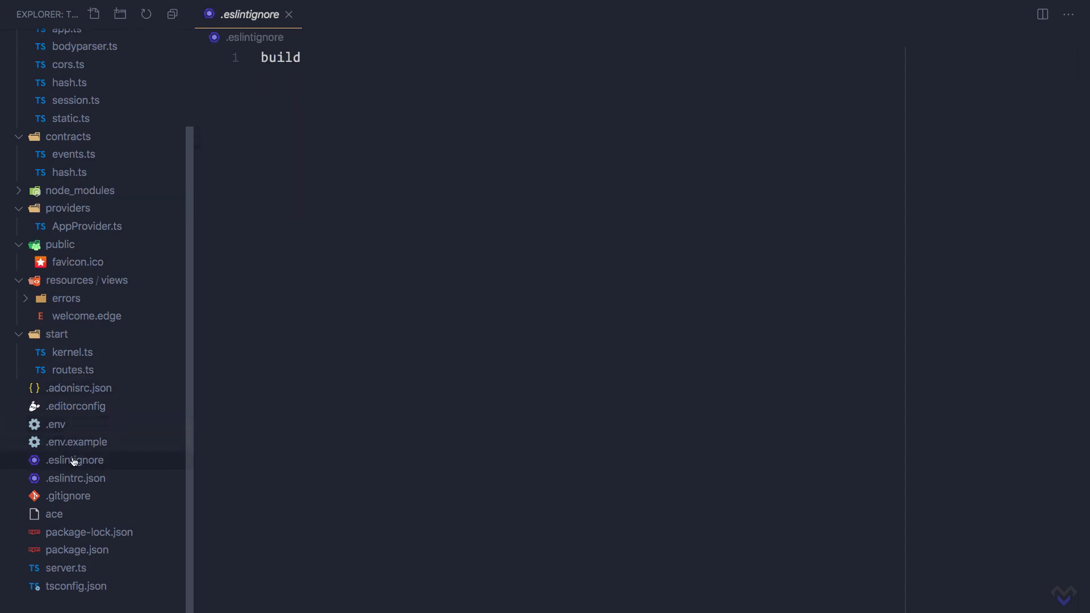
click(75, 477)
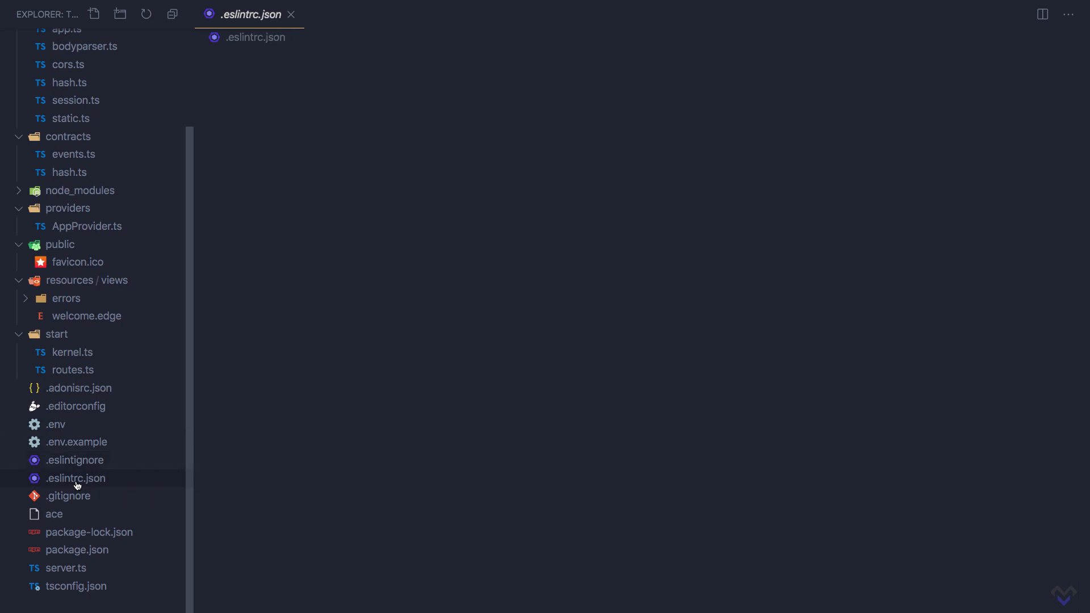
click(75, 478)
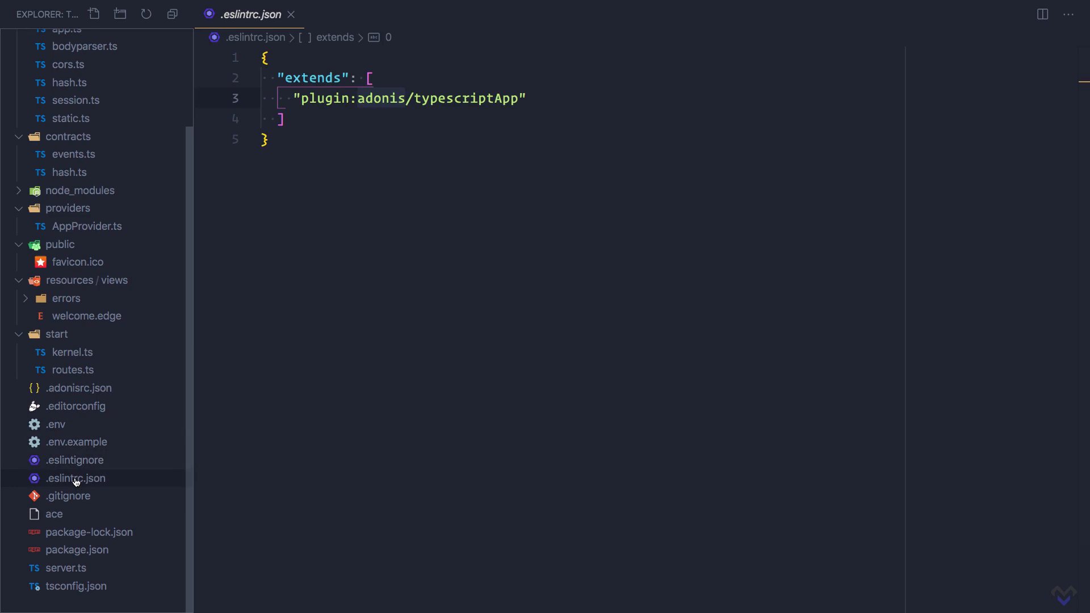
mouse_move(67, 517)
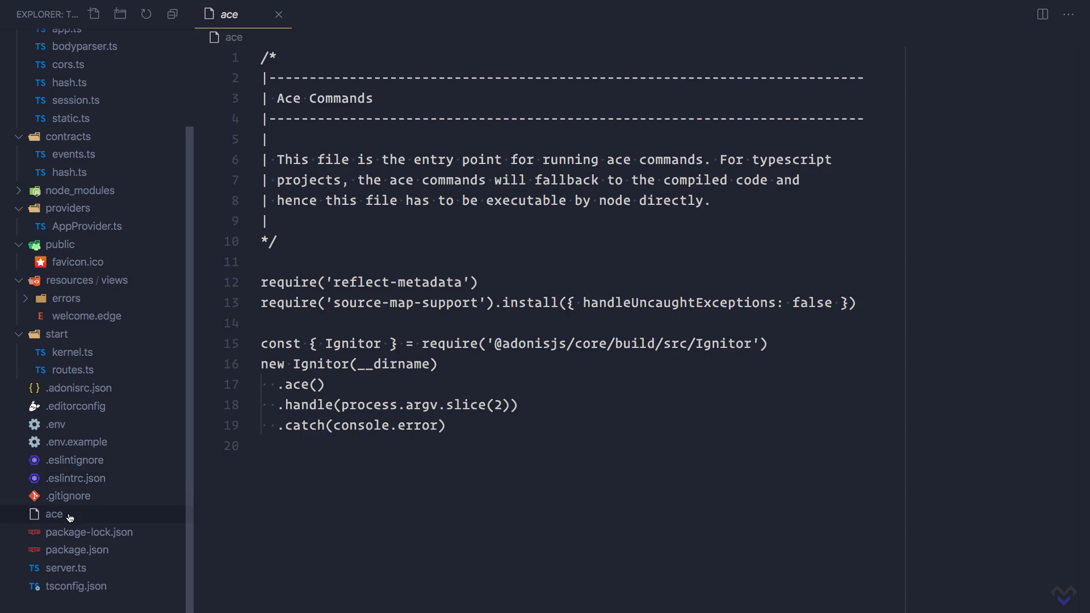
mouse_move(83, 542)
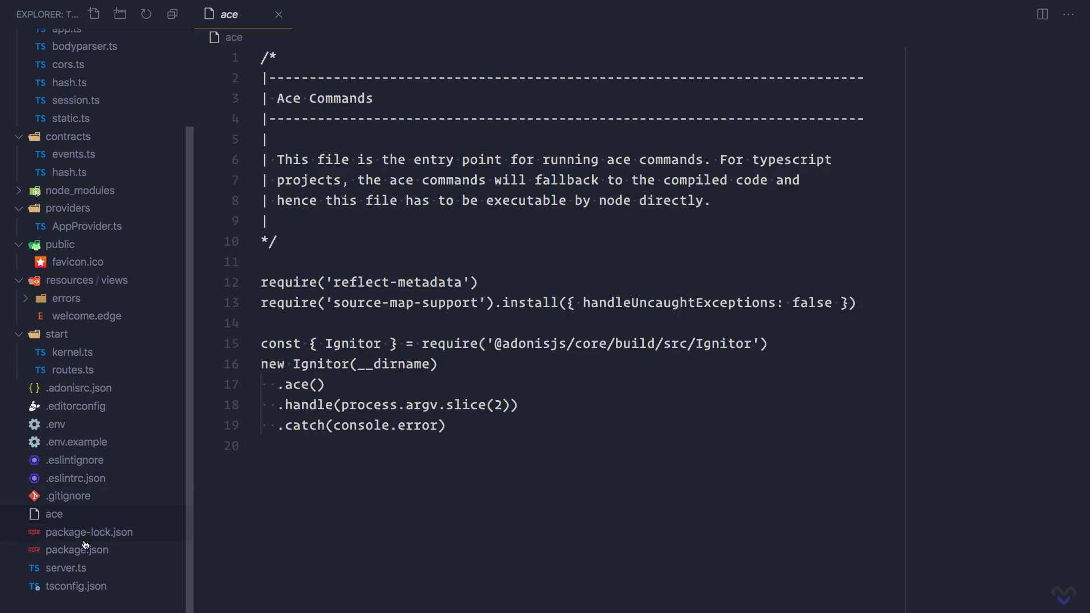
Open server.ts, then tsconfig.json with its include, exclude and compilerOptions.
click(67, 567)
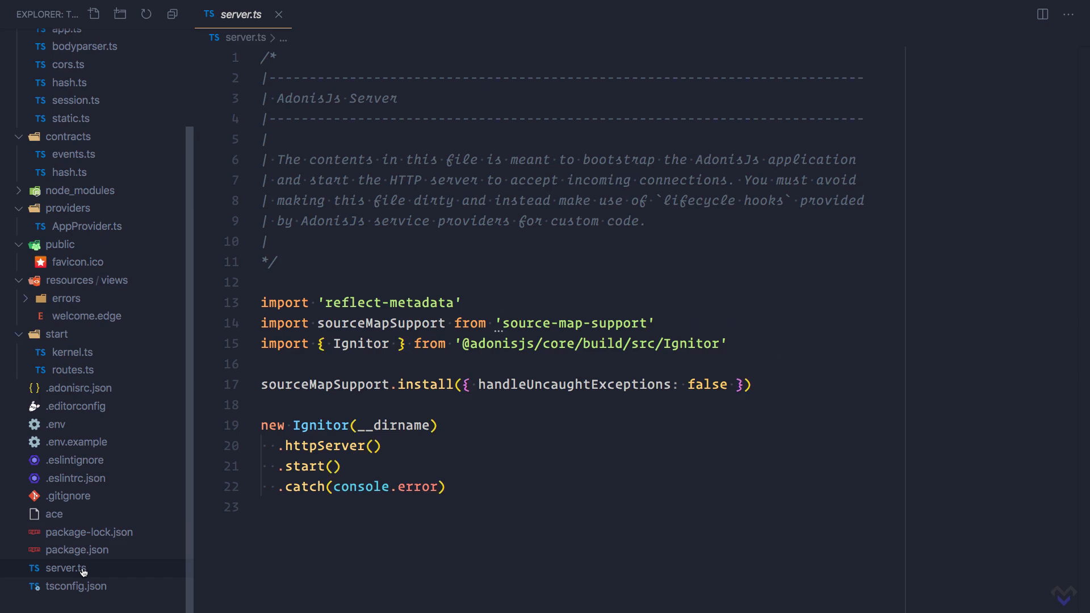
click(74, 586)
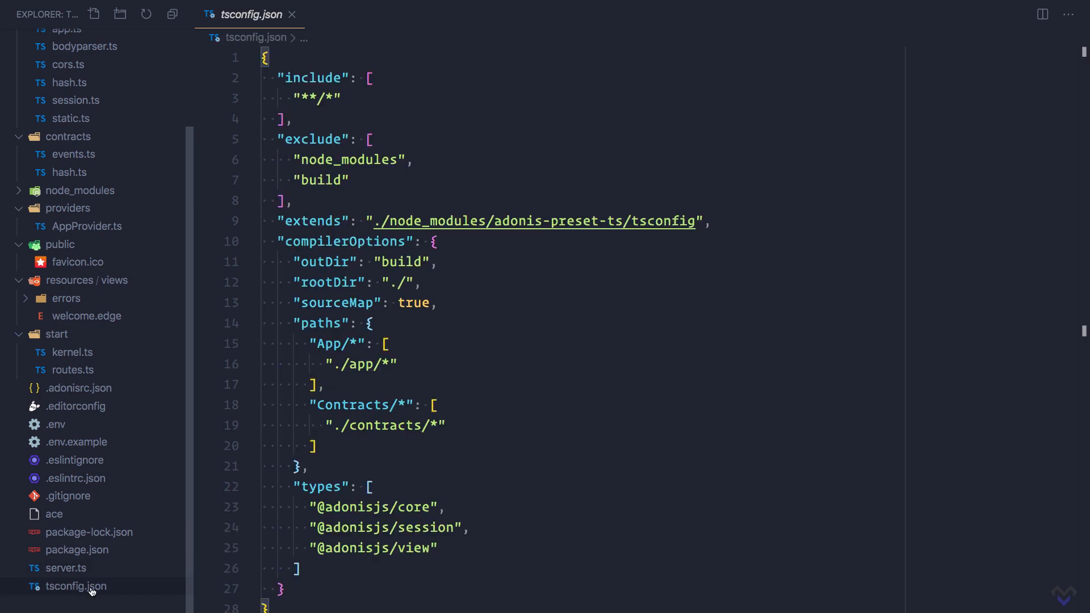